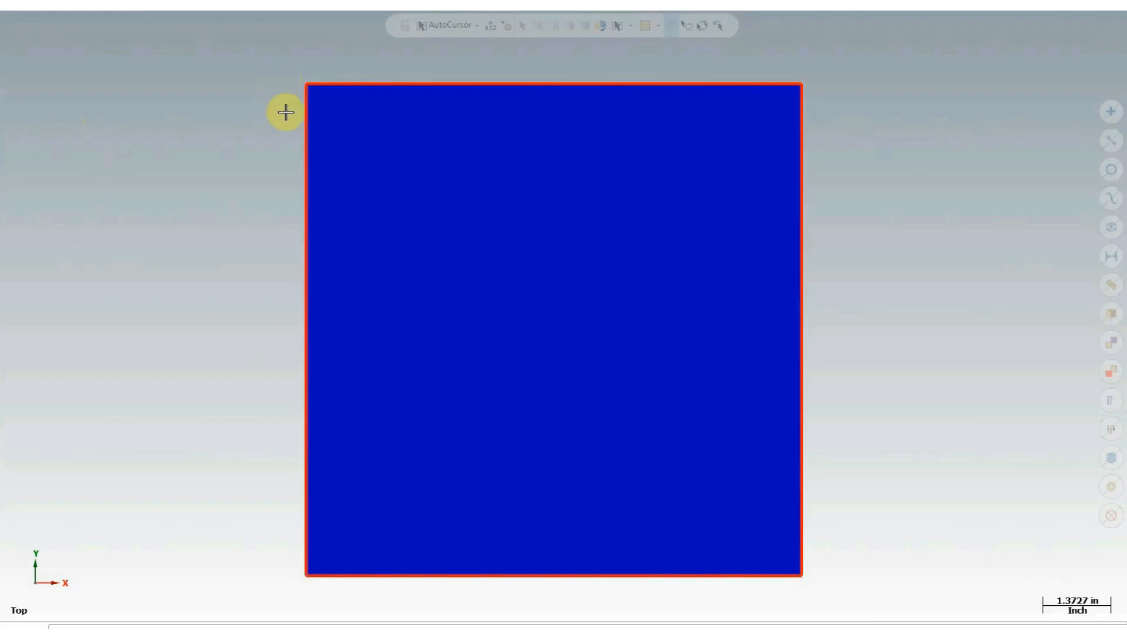
mouse_move(855, 78)
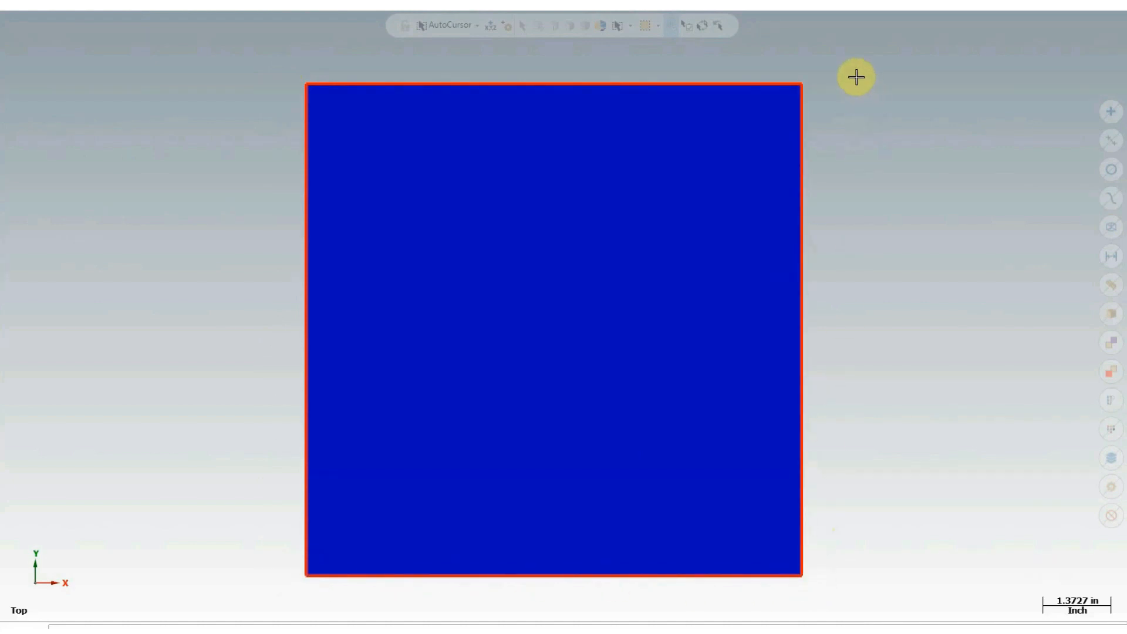
mouse_move(247, 66)
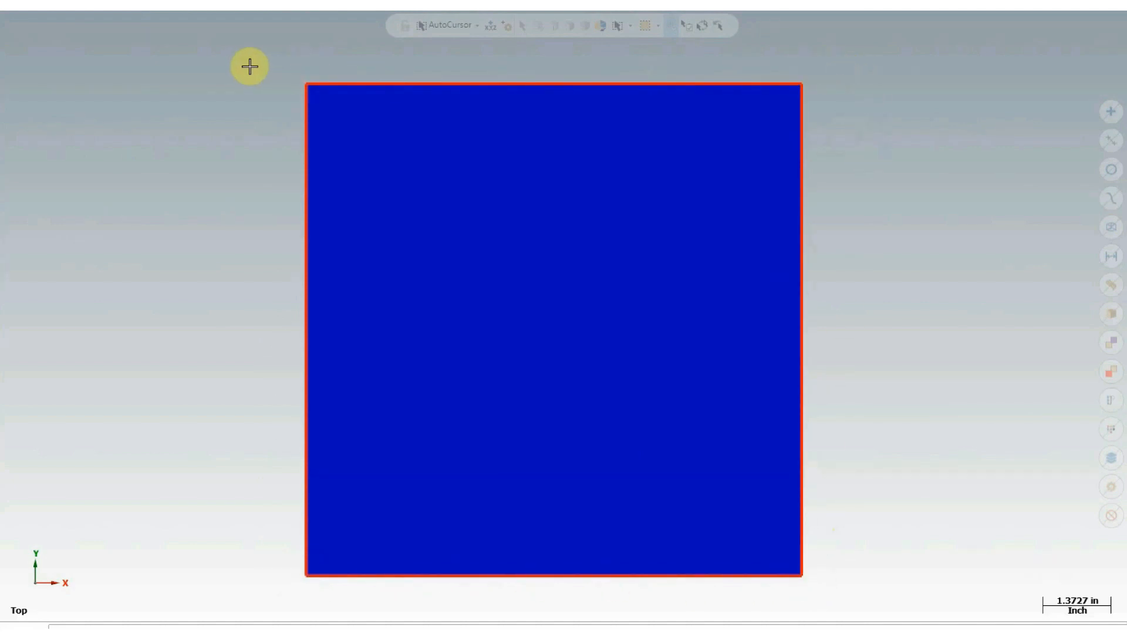
Bring up the right-click quick view menu over the top view of the square part
right_click(249, 67)
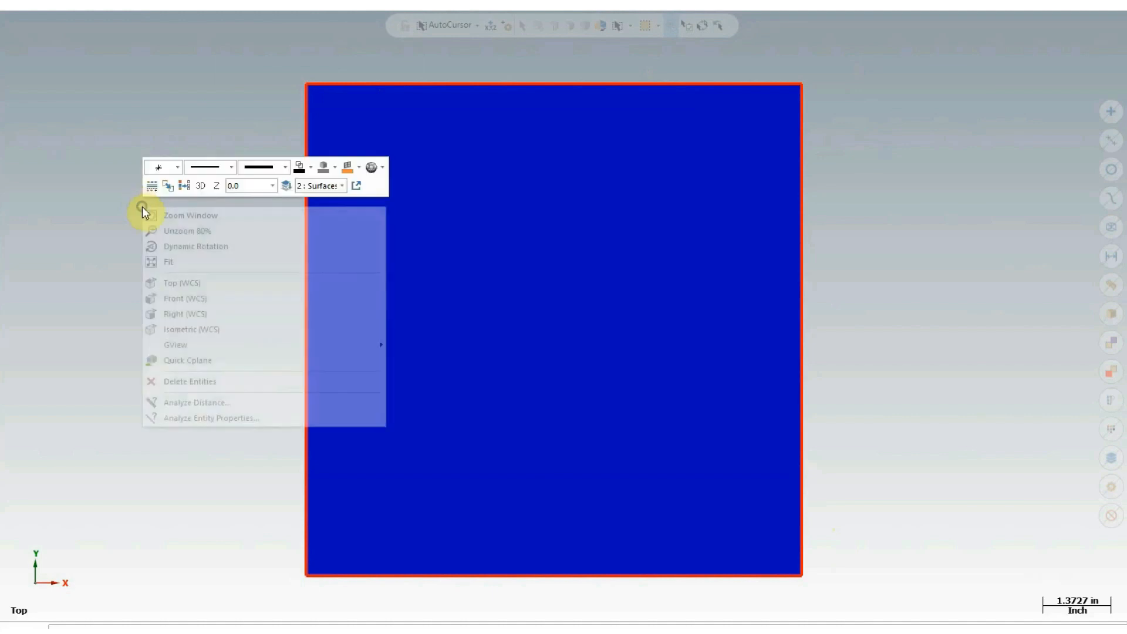
left_click(191, 328)
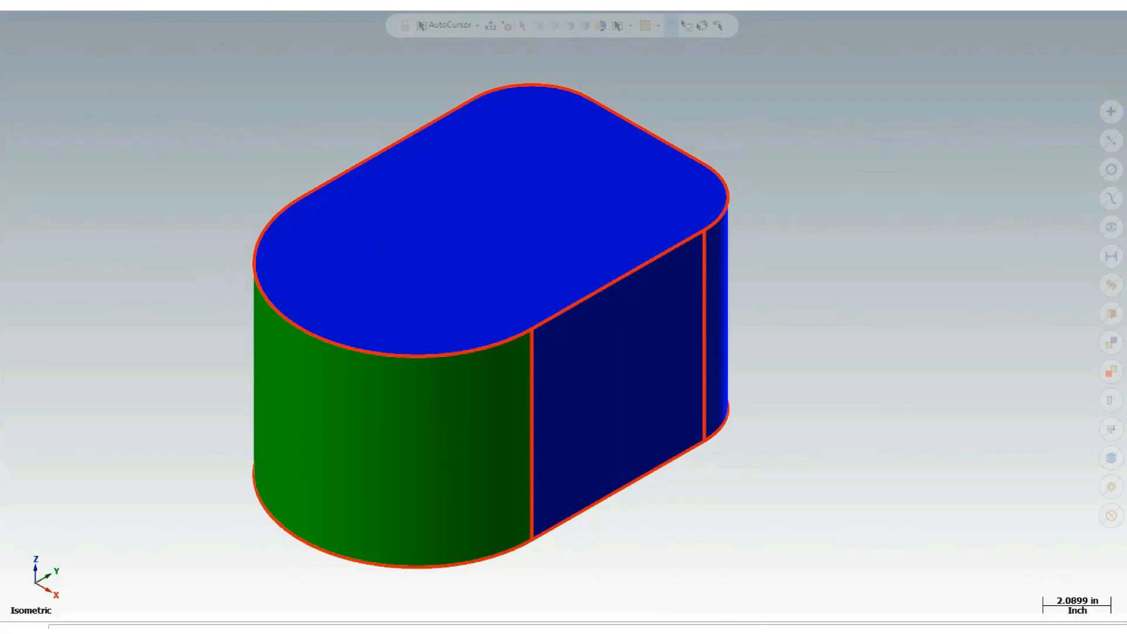
mouse_move(176, 277)
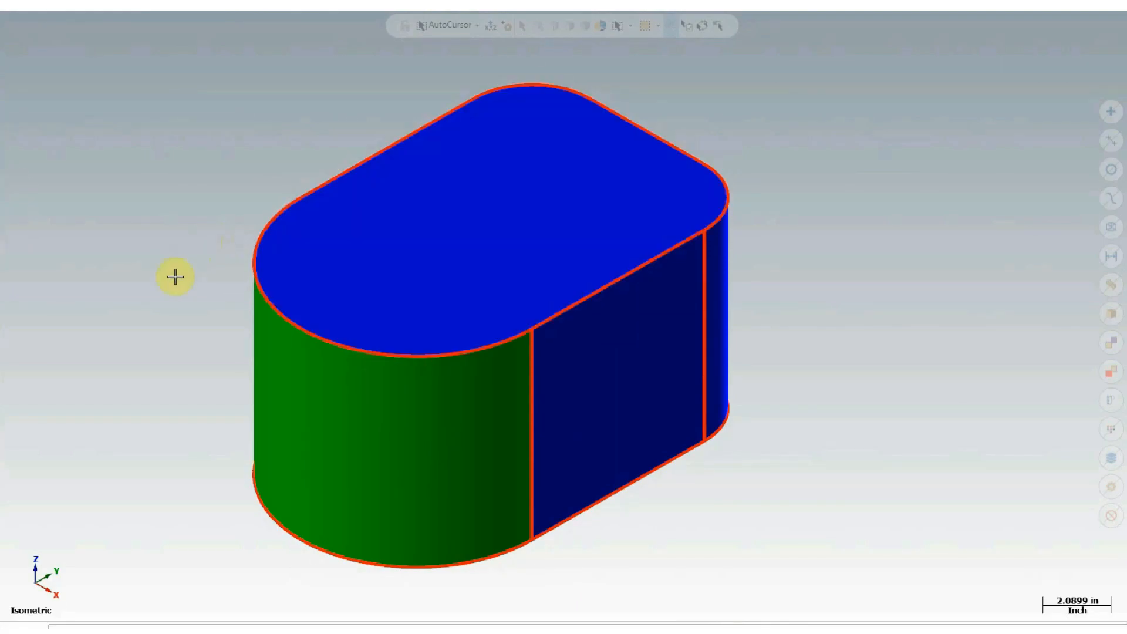
mouse_move(296, 487)
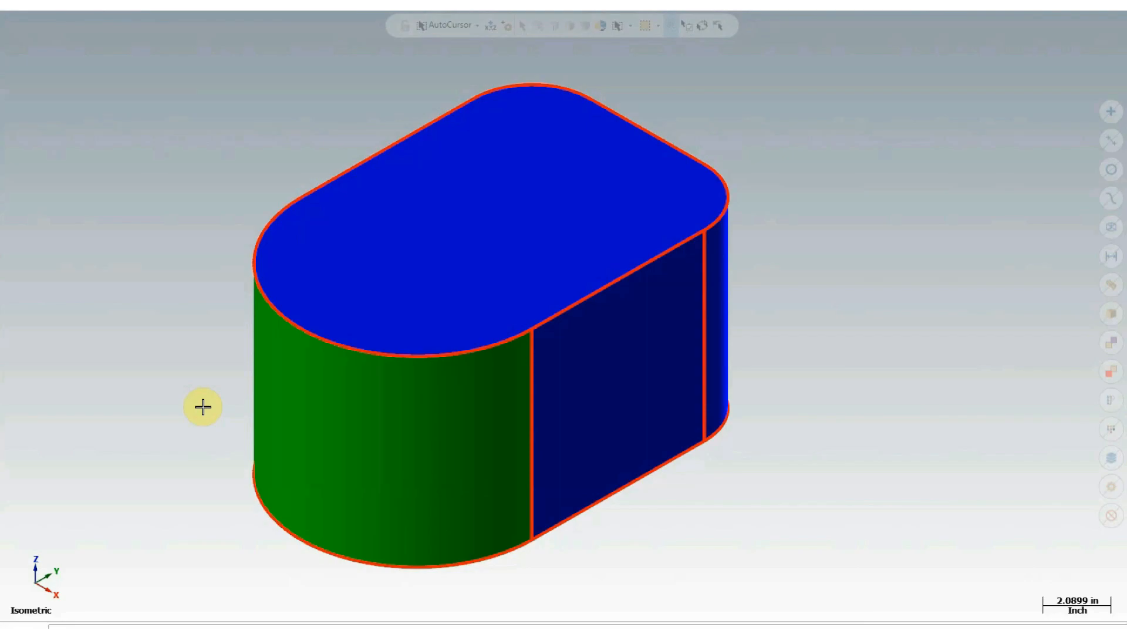
mouse_move(188, 409)
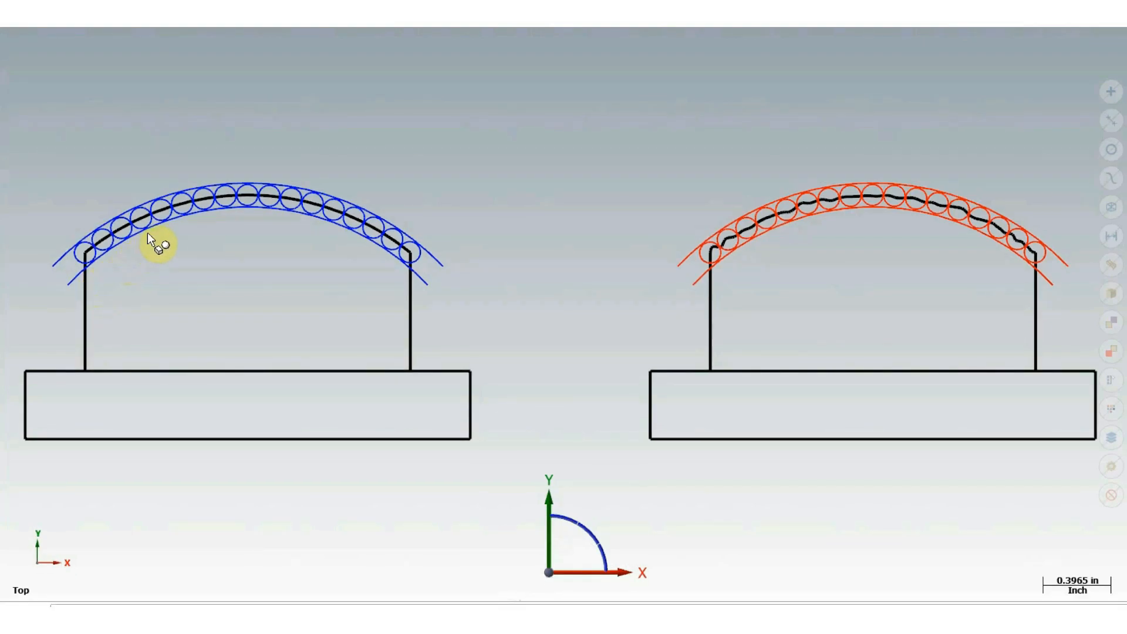
mouse_move(424, 306)
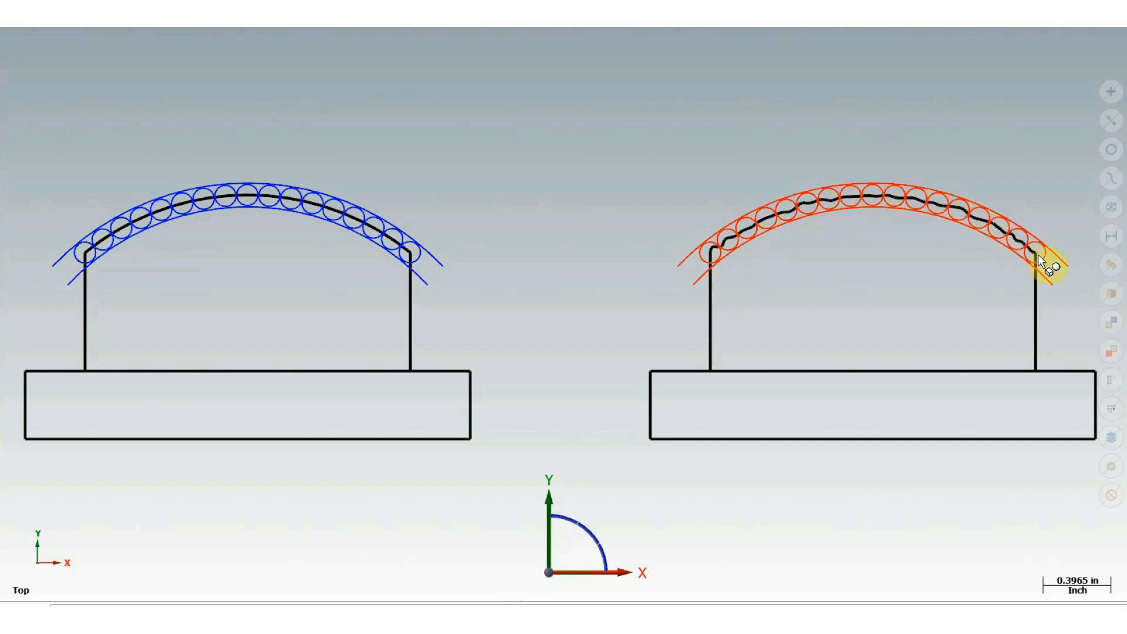
mouse_move(657, 501)
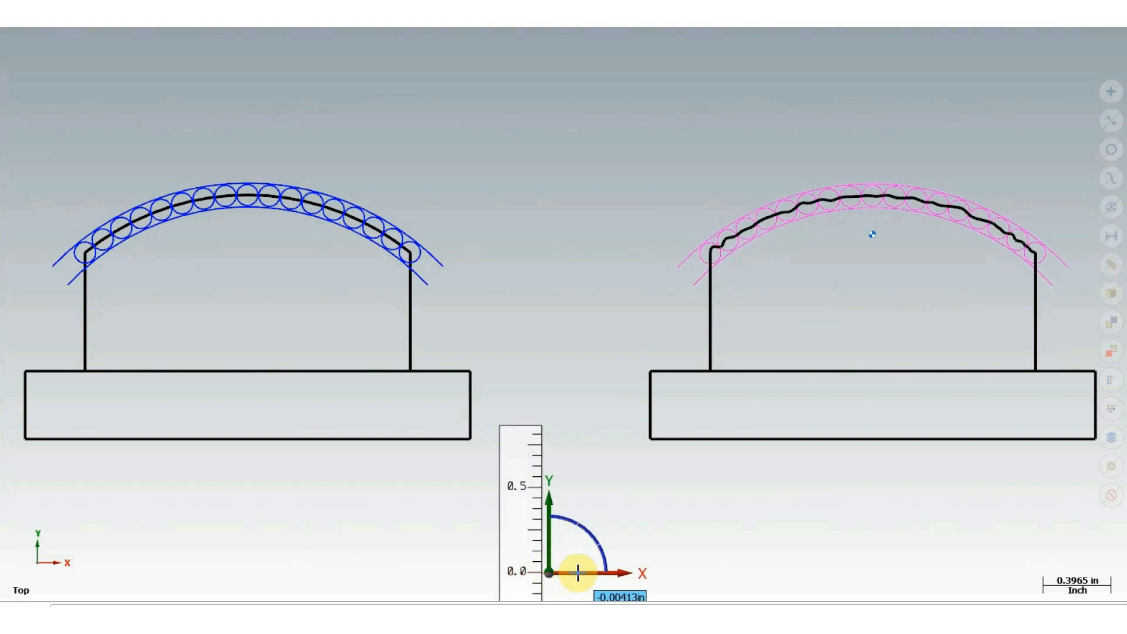
Slide the wavy arc profile along X by 0.00413in and nudge it back within the tolerance zone
left_click_drag(575, 574, 597, 573)
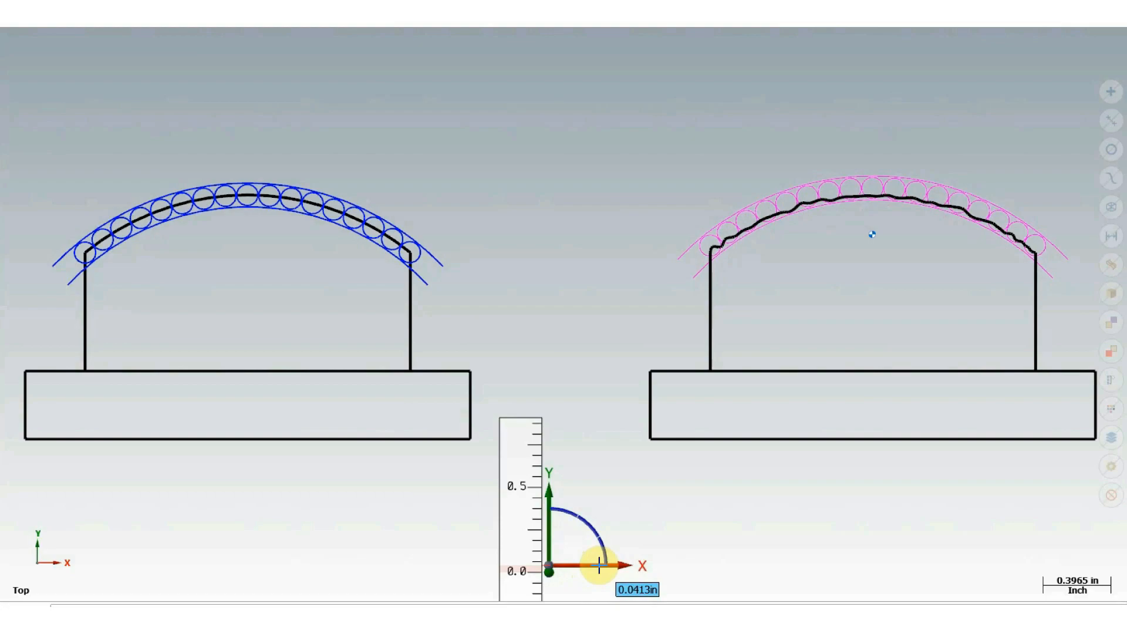
type("0.00413in")
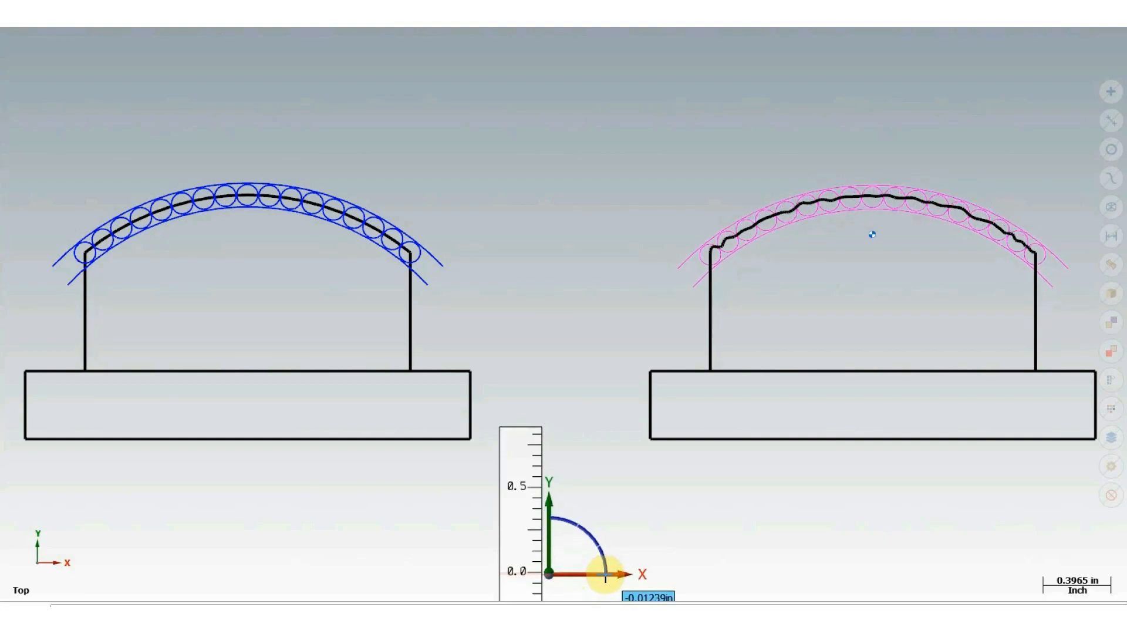
left_click_drag(611, 569, 619, 572)
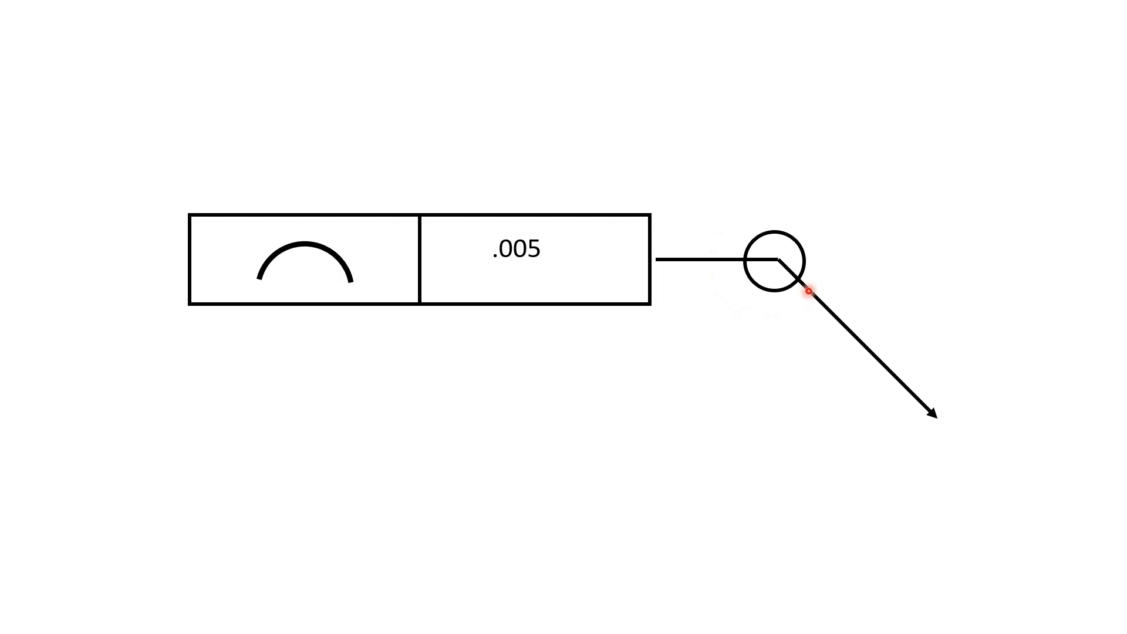
mouse_move(736, 197)
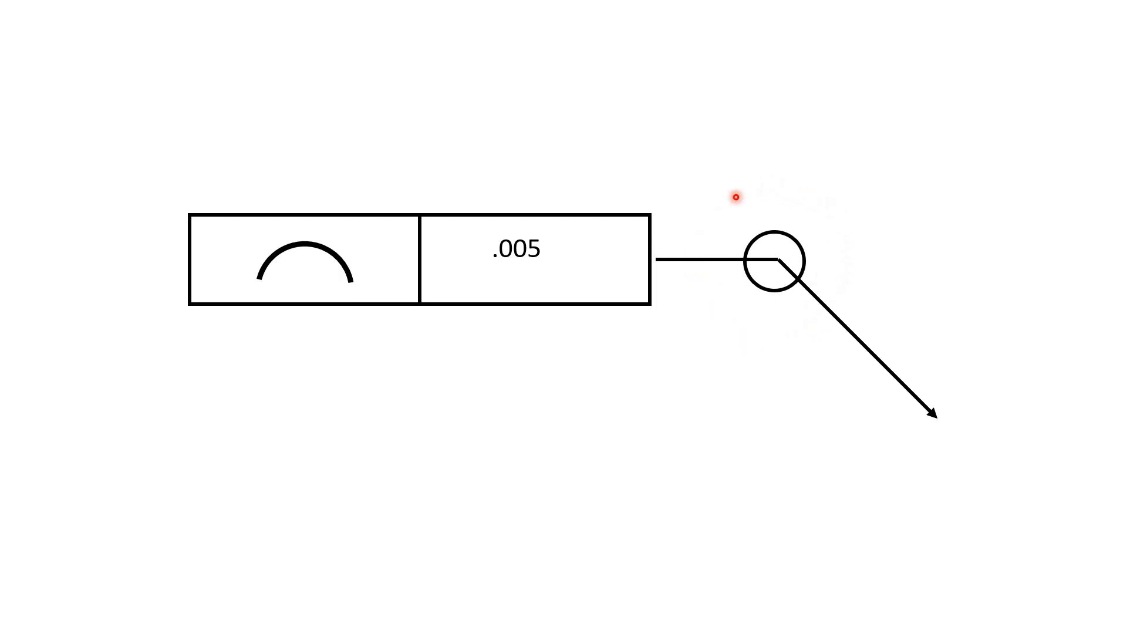